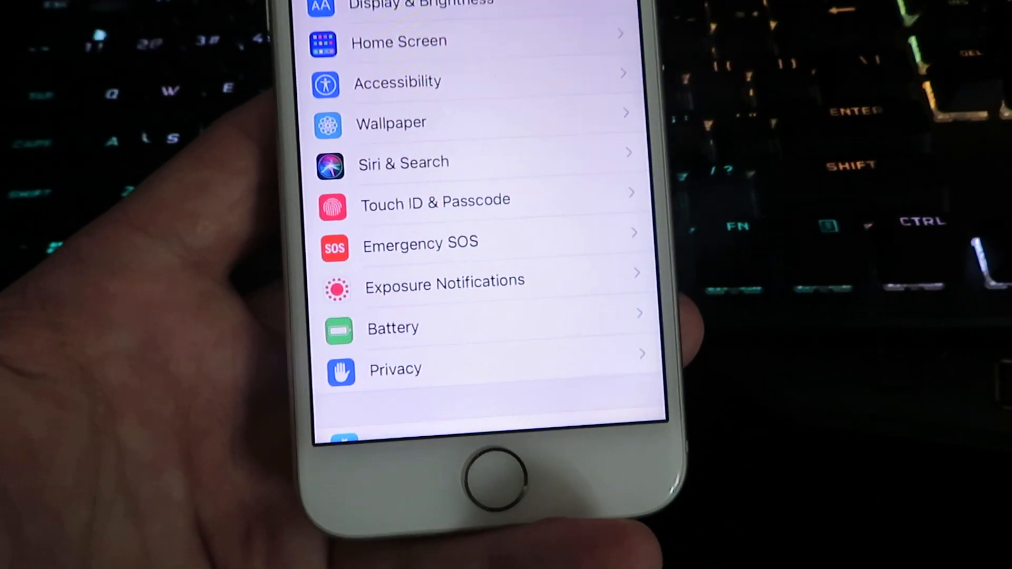
- After checking Battery, set Background App Refresh to Wi-Fi & Cellular Data under General
click(393, 329)
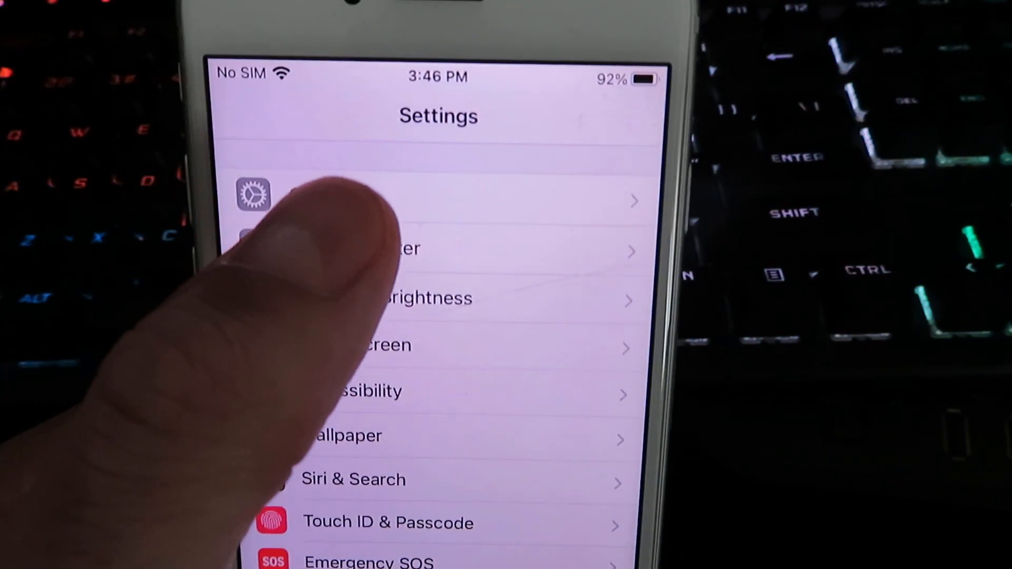
scroll(down, 3)
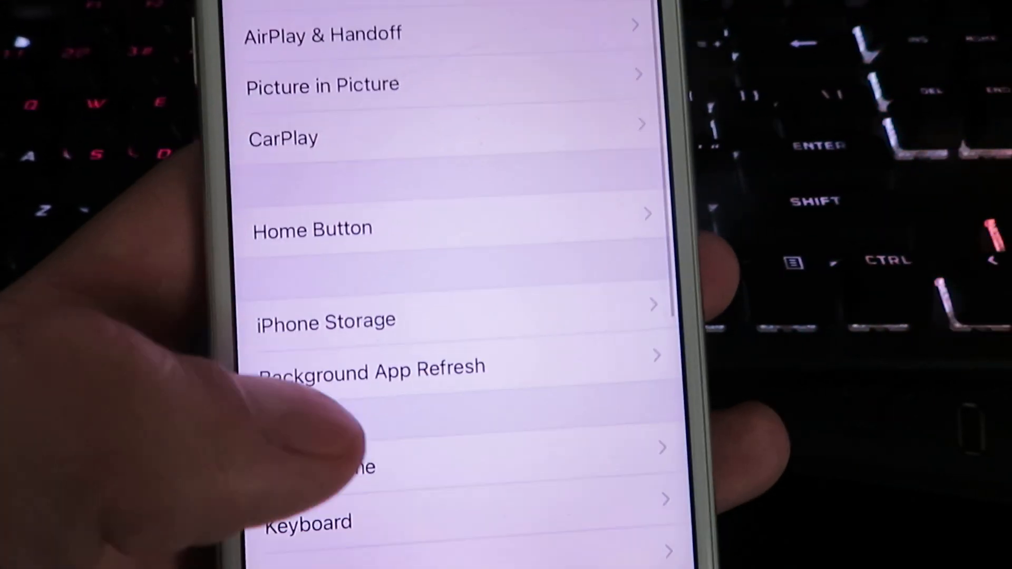
click(371, 368)
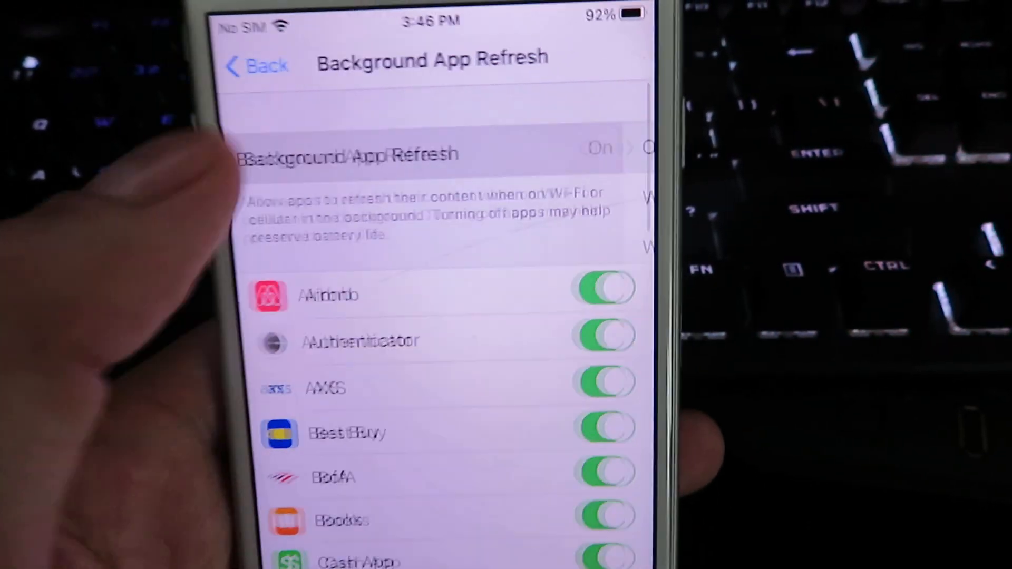
click(426, 152)
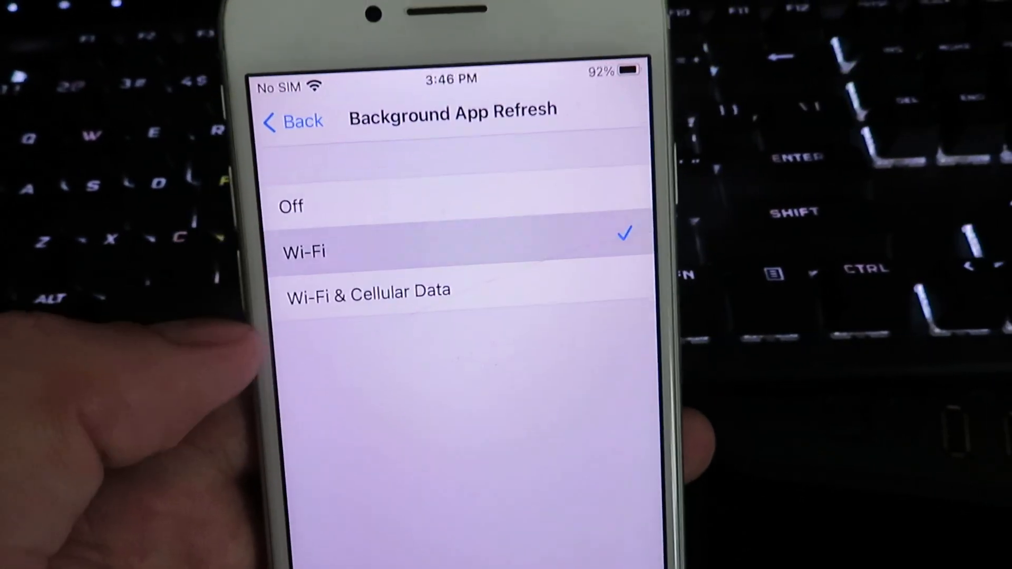
click(367, 291)
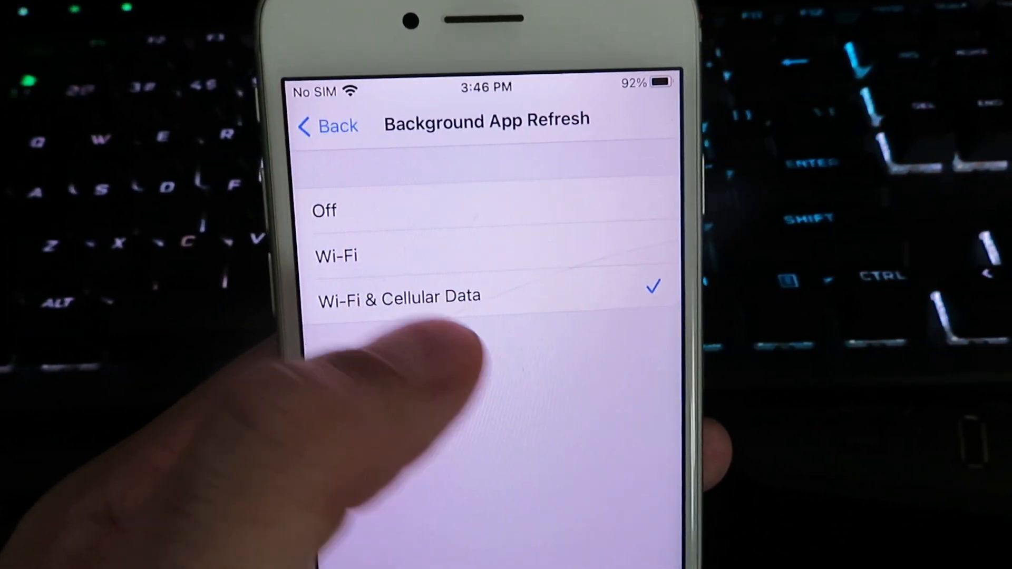
click(328, 125)
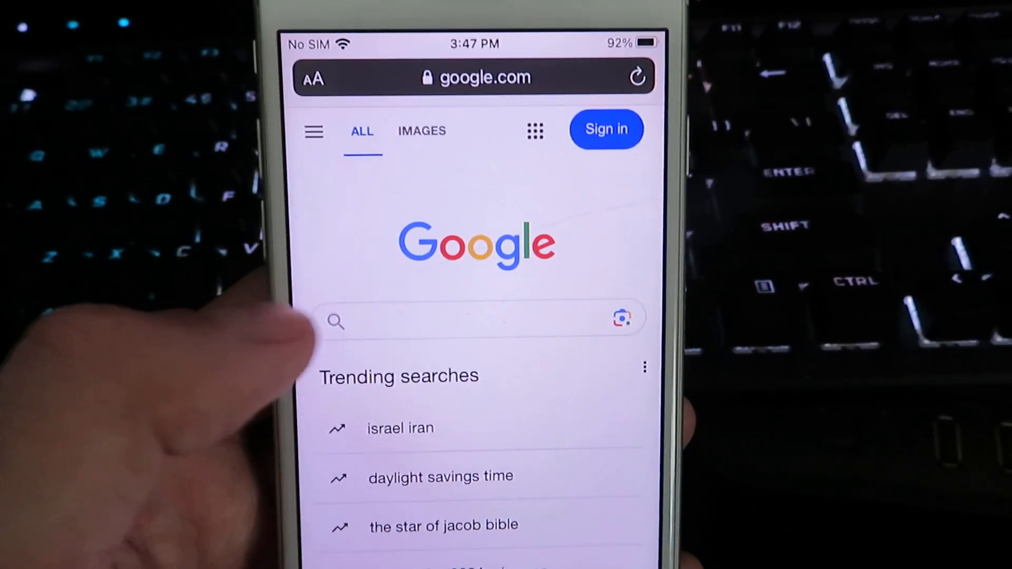
- Run the recent Google search 'injectapp.org' and go to the injectapp.org result
click(477, 322)
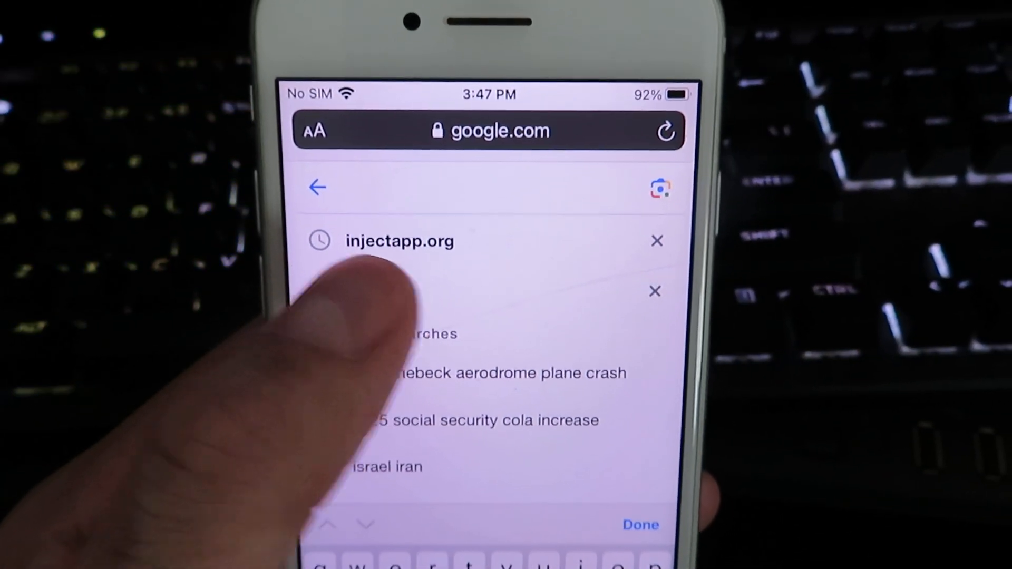
click(400, 242)
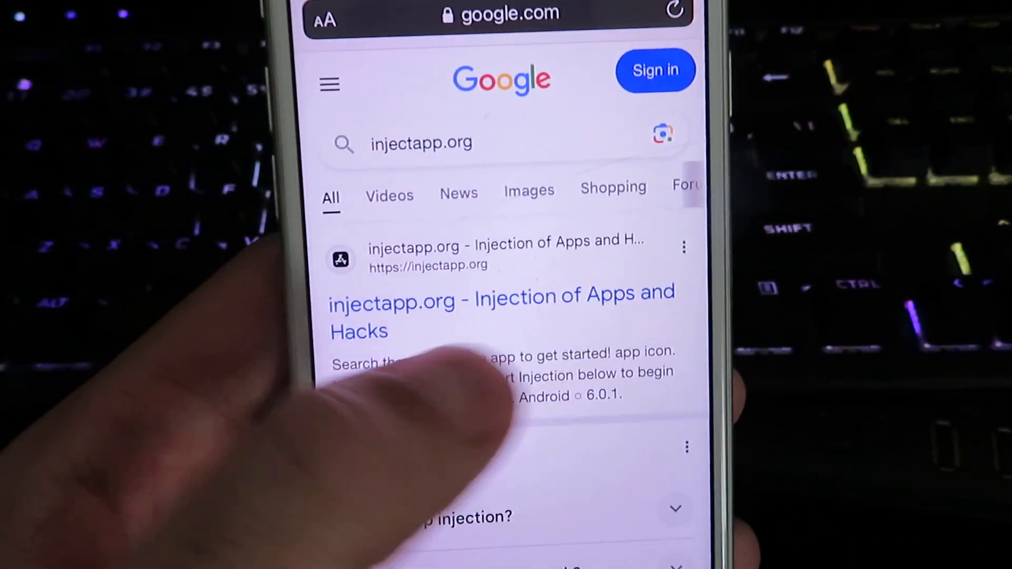
click(500, 313)
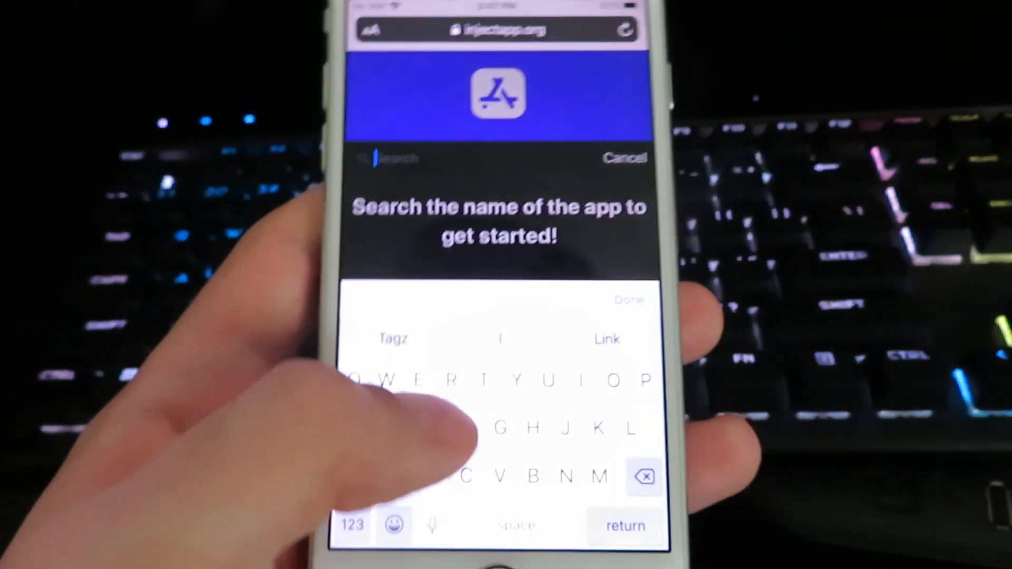
- Enter 'Epic games' in the site's app search so Epic Games Store is listed
text(Epic ga)
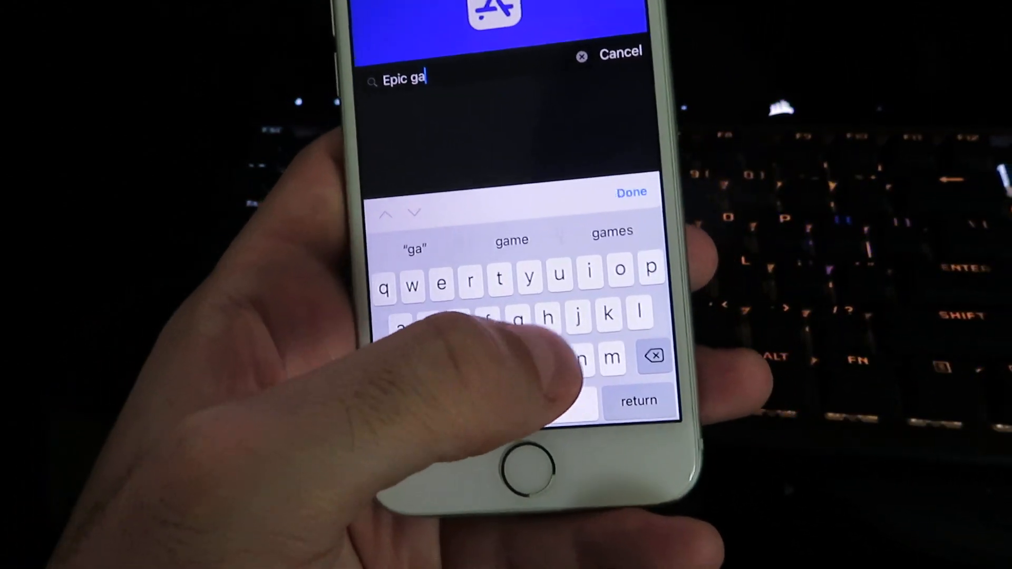
text(mes)
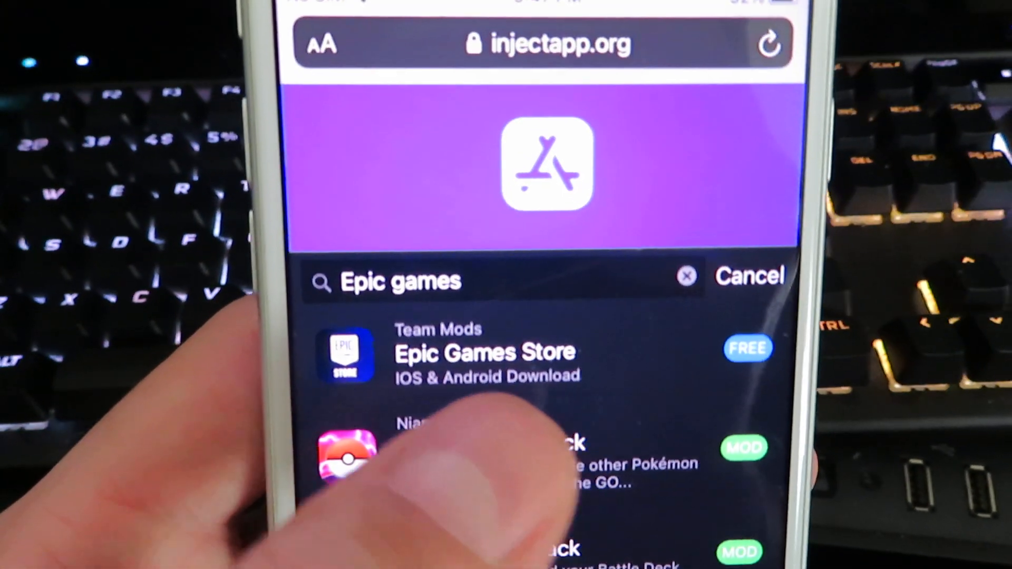
- From the Epic Games Store page, start injection so its file begins downloading
click(483, 354)
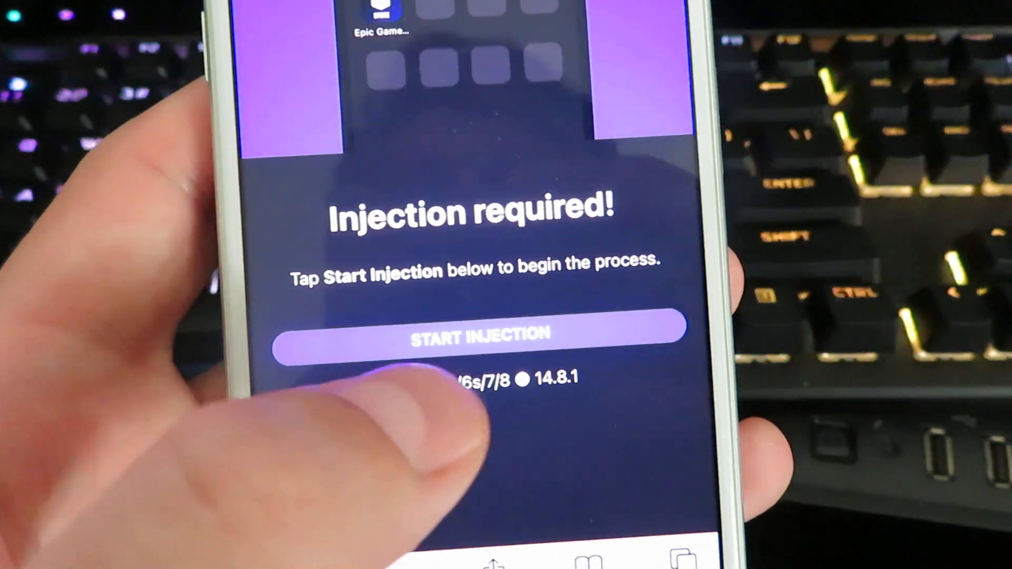
click(483, 338)
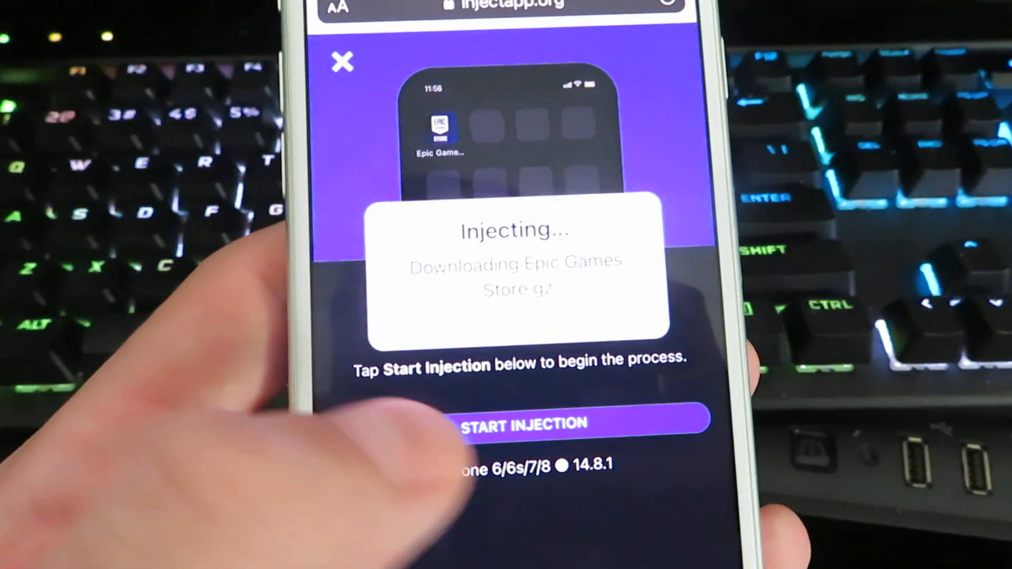